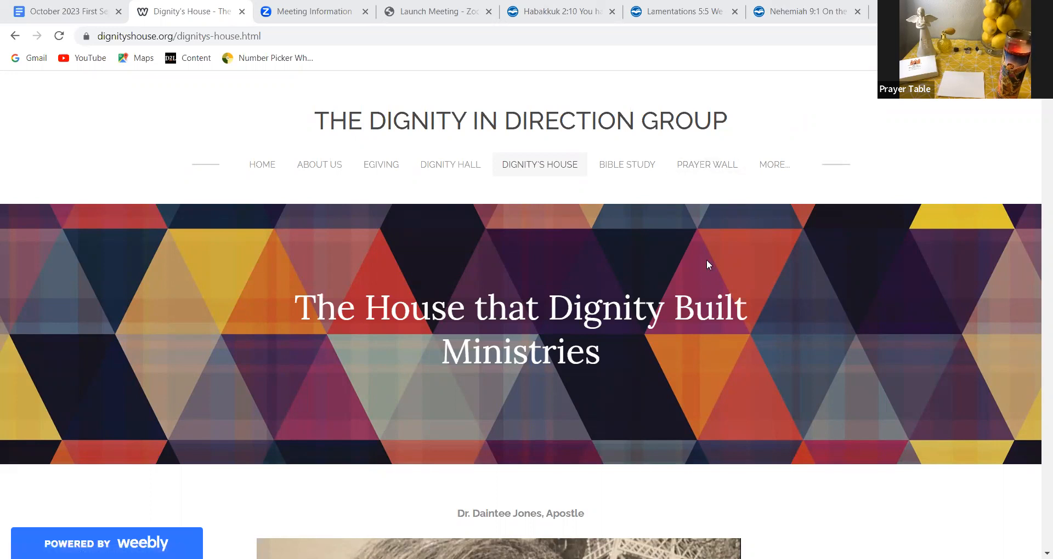
mouse_move(811, 334)
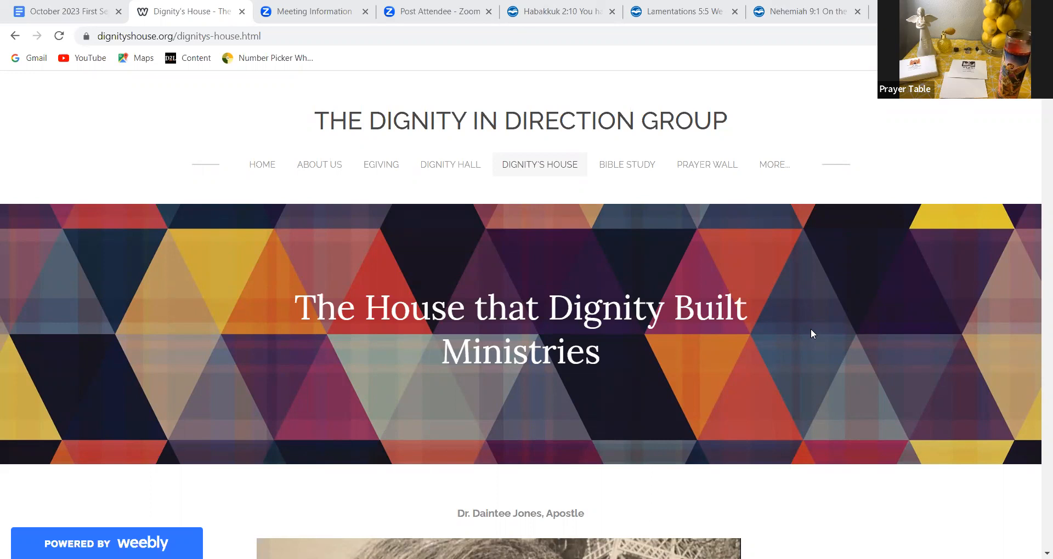
mouse_move(638, 209)
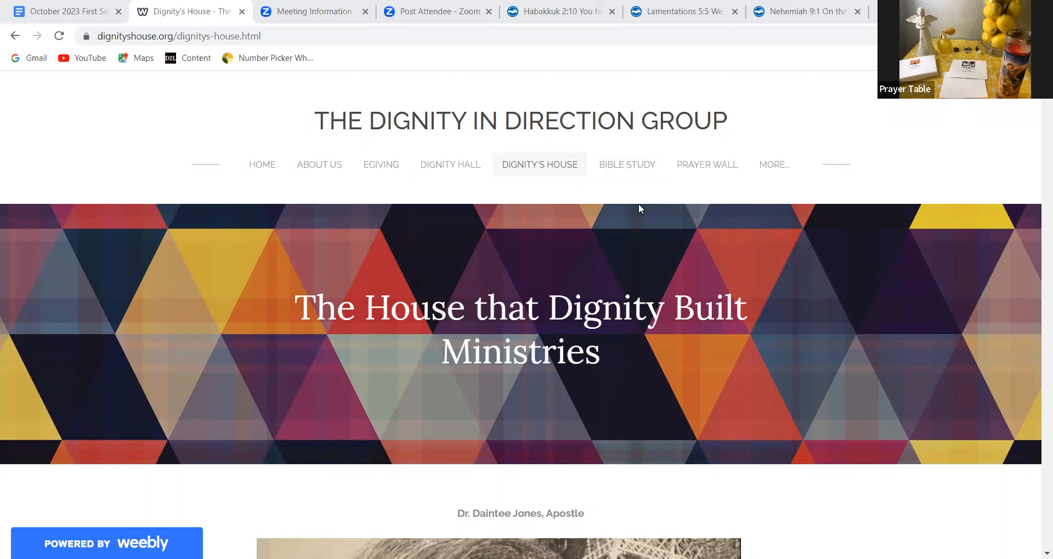
mouse_move(1037, 115)
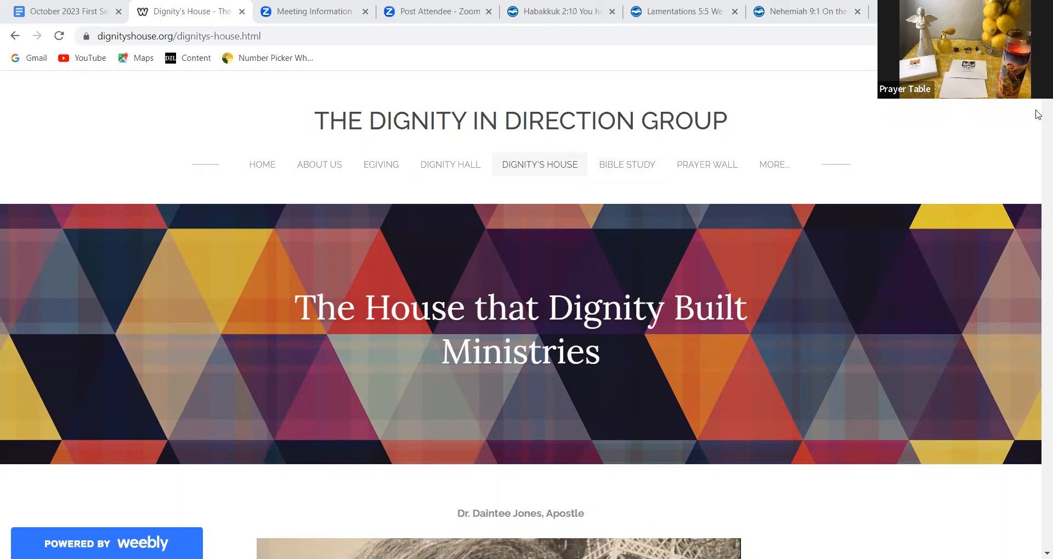
Step: Show the Habakkuk 2:10 page's translations with context and cross-references like 2 Kings 9:26
click(550, 11)
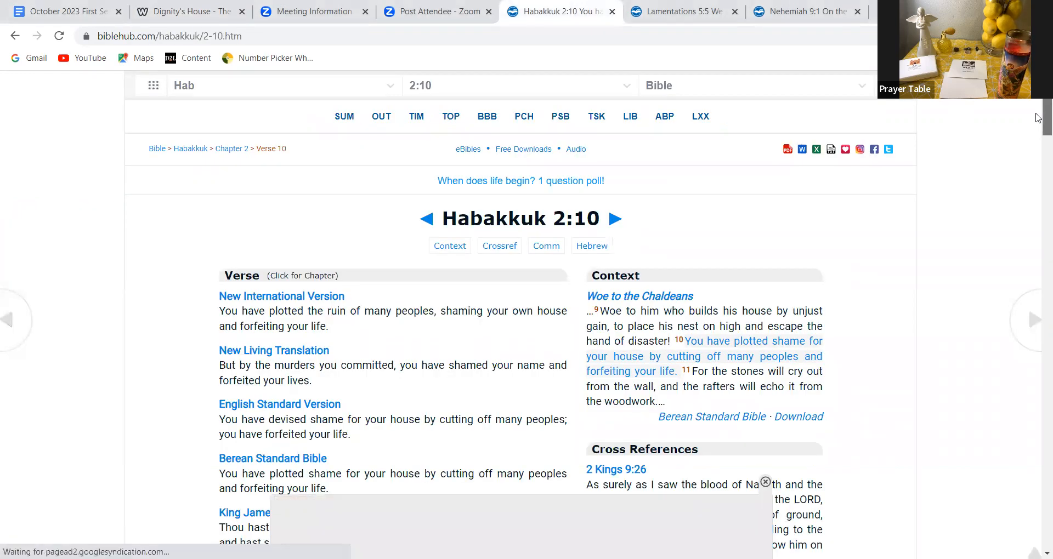
scroll(down, 3)
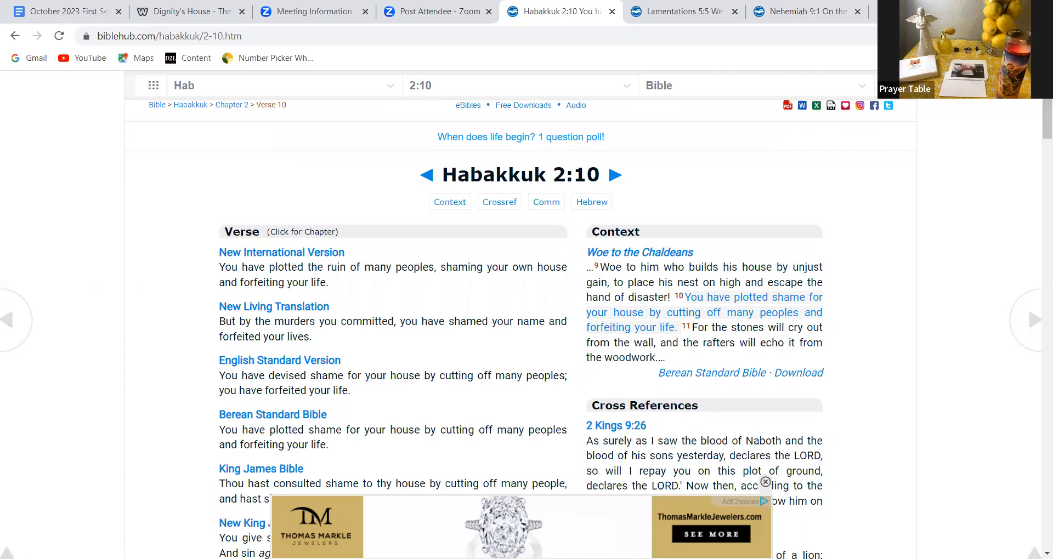
mouse_move(680, 11)
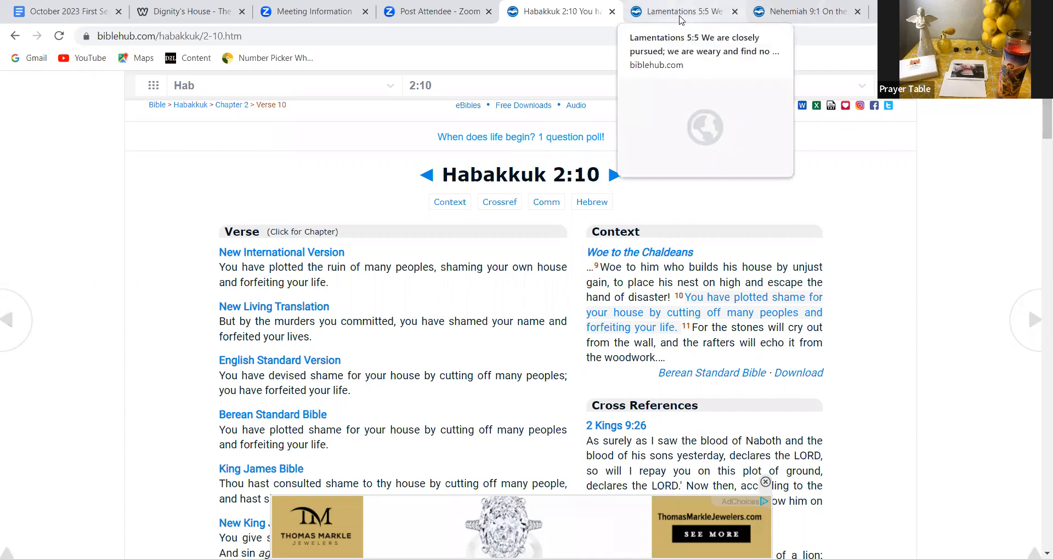
Step: Switch to the Lamentations 5:5 page showing translations and cross-references such as Nehemiah 9:36
click(680, 11)
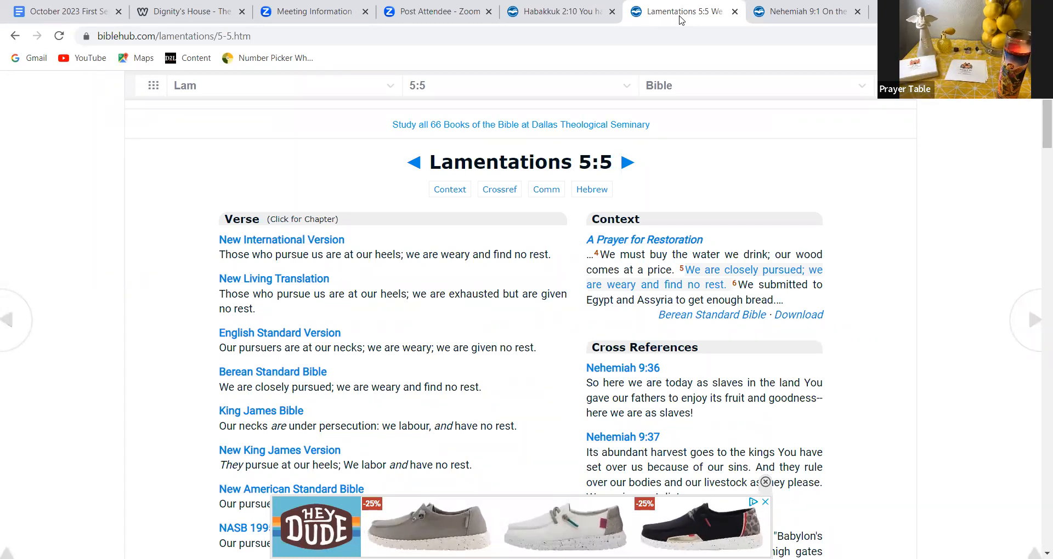
mouse_move(806, 11)
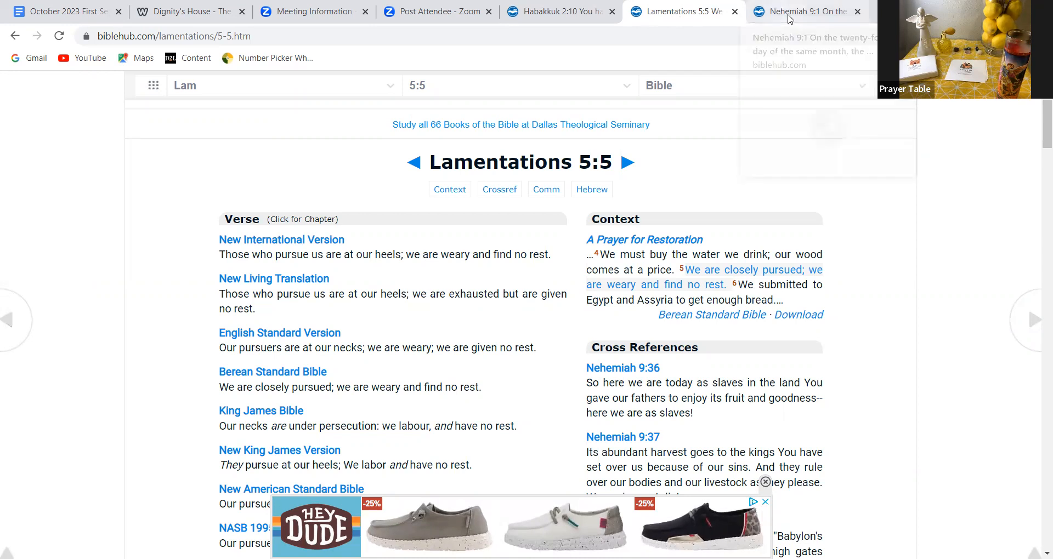
Step: Switch to the Nehemiah 9:1 page showing translations and context on confessing sins
click(799, 11)
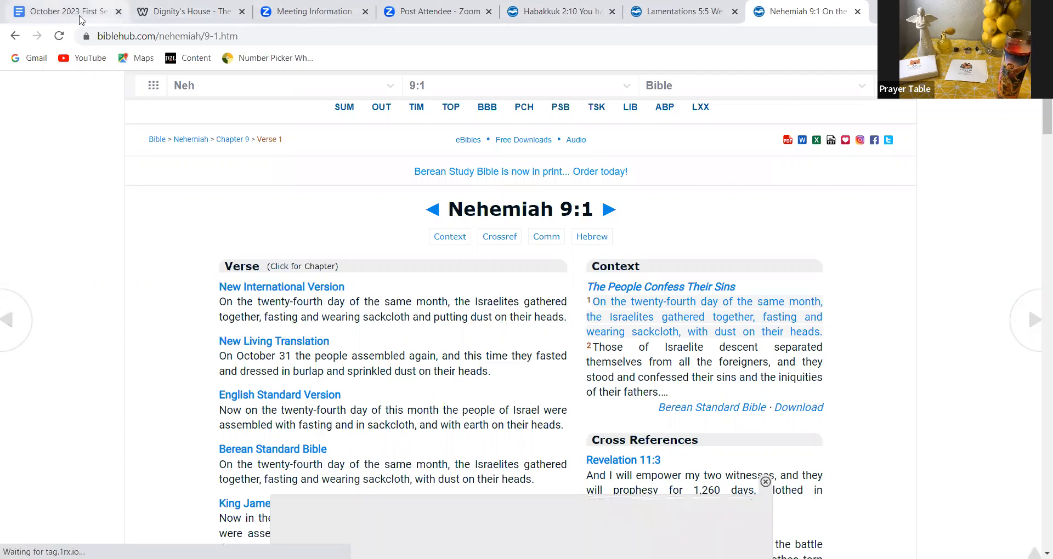
Step: Return to the October 2023 First Sermon Scripture document in Google Docs
click(64, 11)
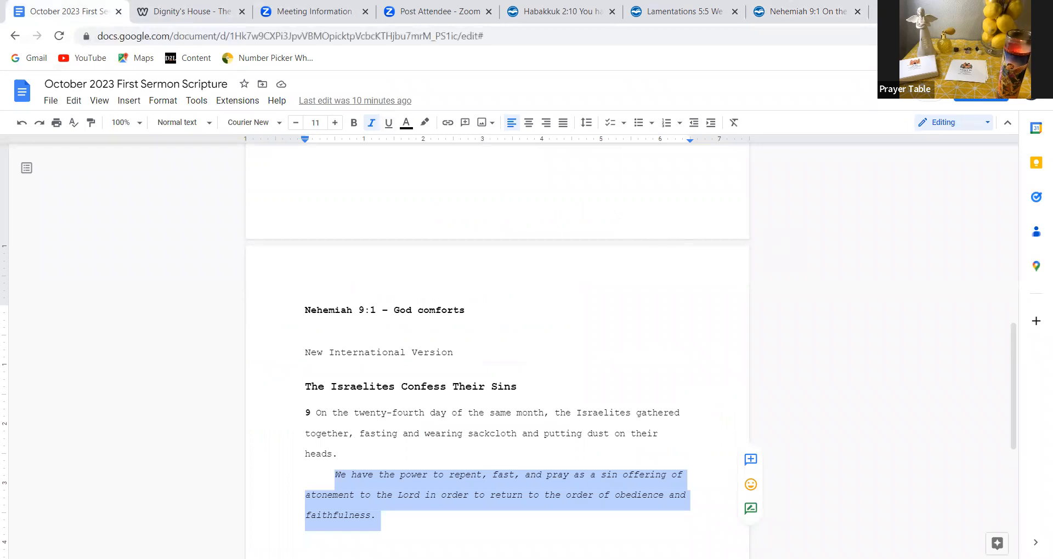
mouse_move(1015, 338)
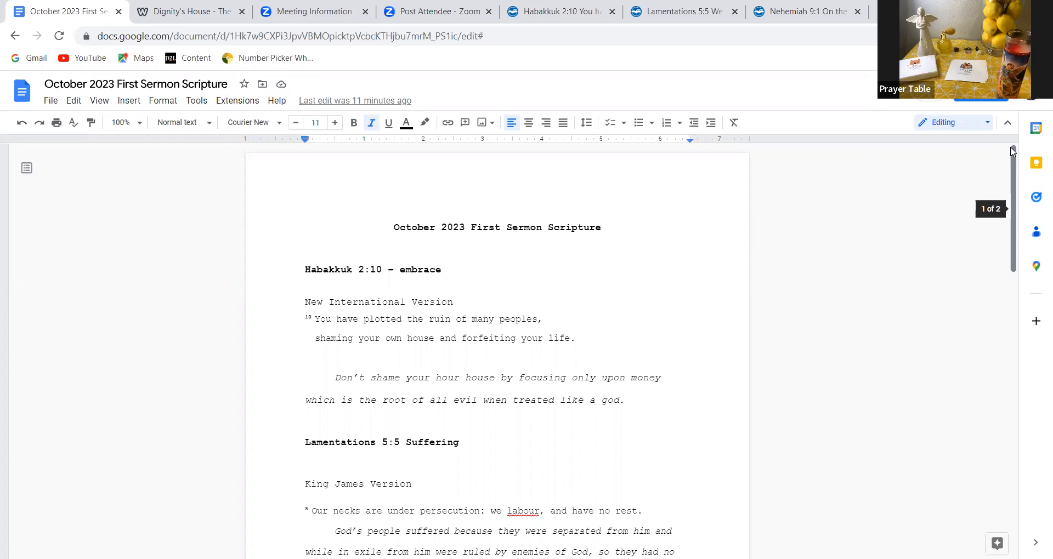
mouse_move(1014, 161)
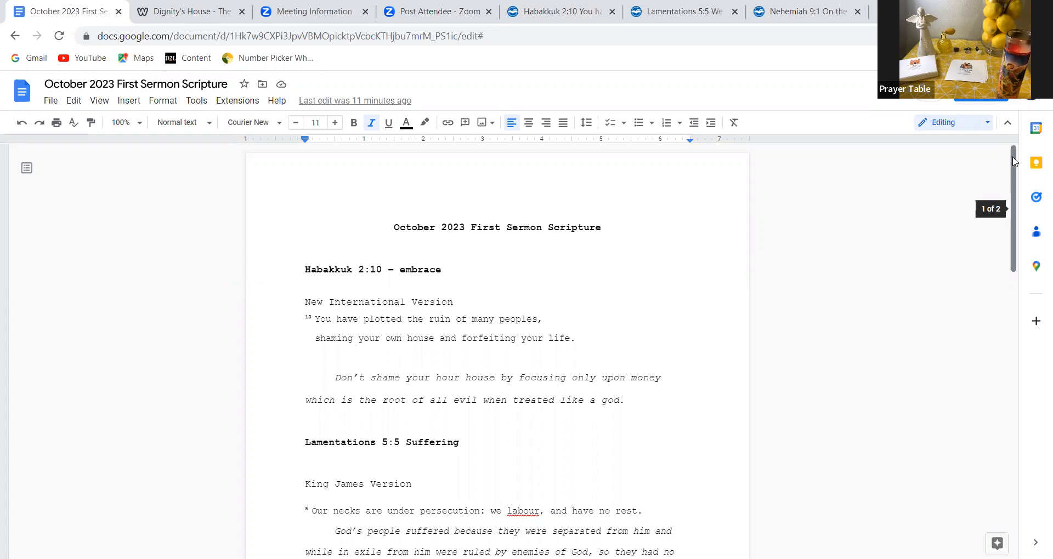
Step: Read down past Habakkuk 2:10 and Lamentations 5:5 to the Nehemiah 9:1 heading on page 2
scroll(down, 3)
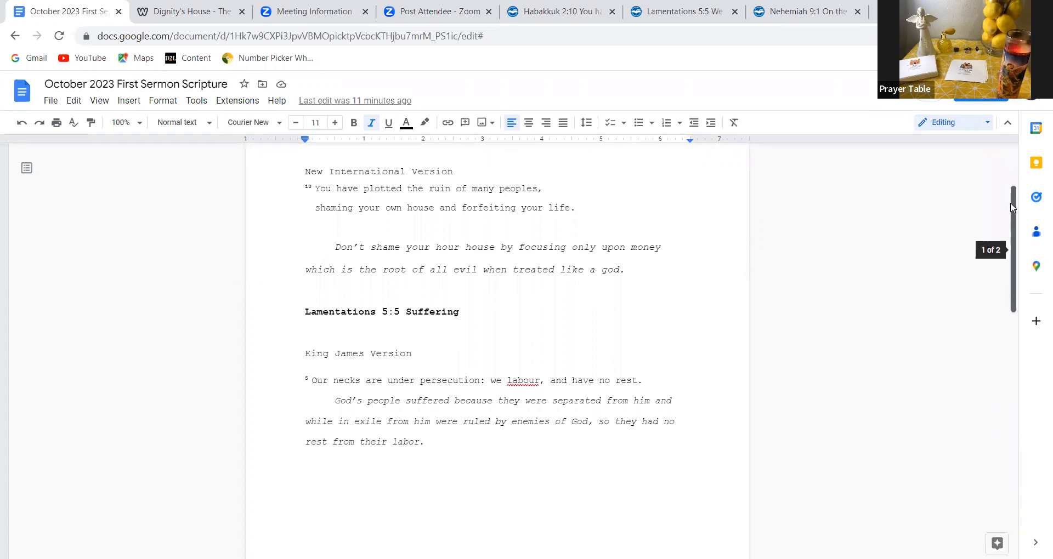
scroll(down, 3)
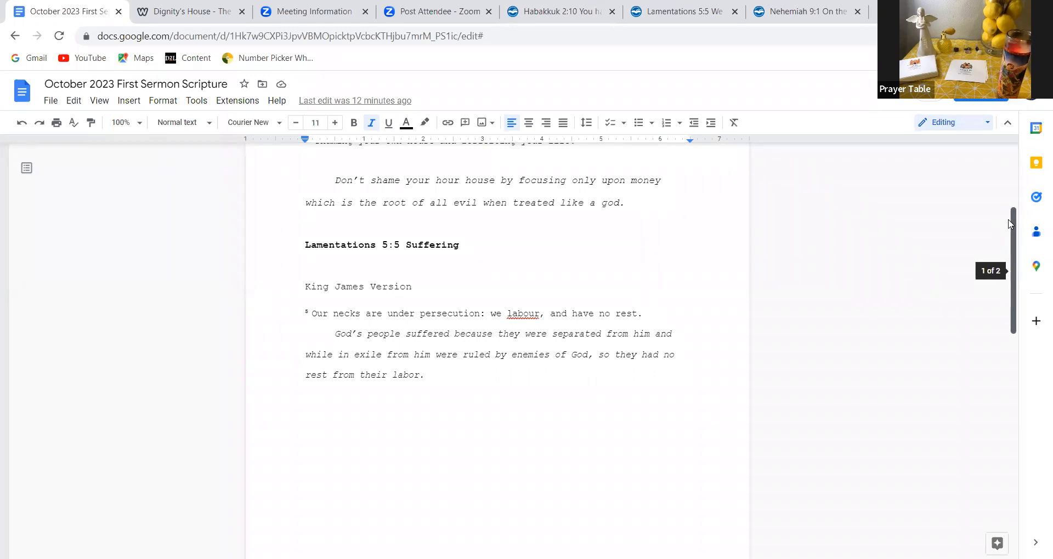
scroll(down, 3)
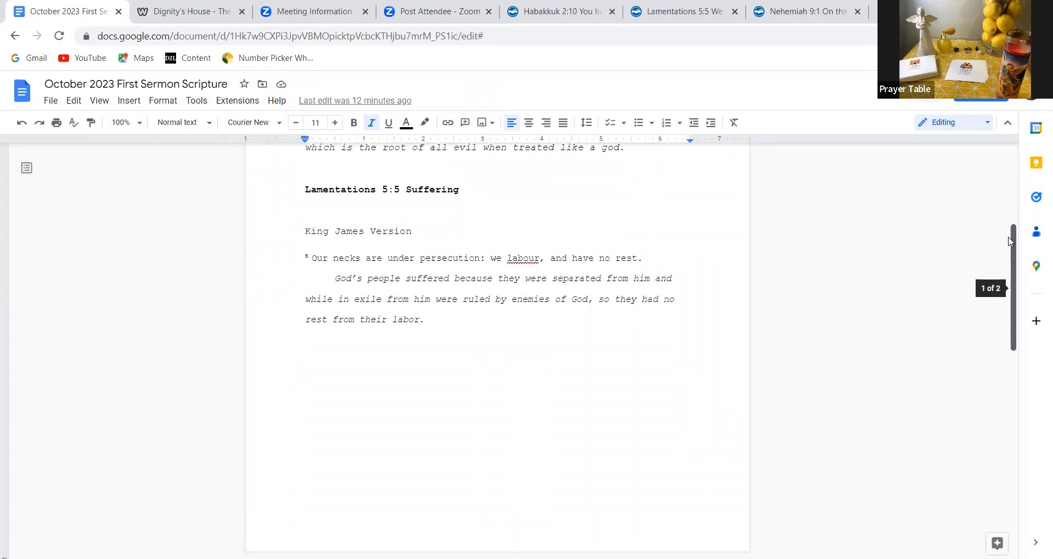
scroll(down, 3)
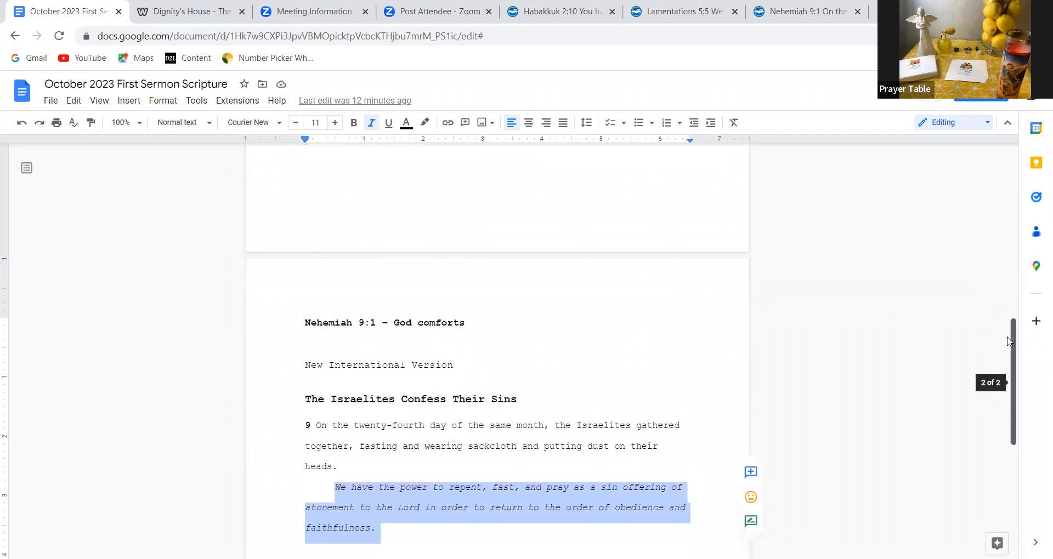
scroll(down, 3)
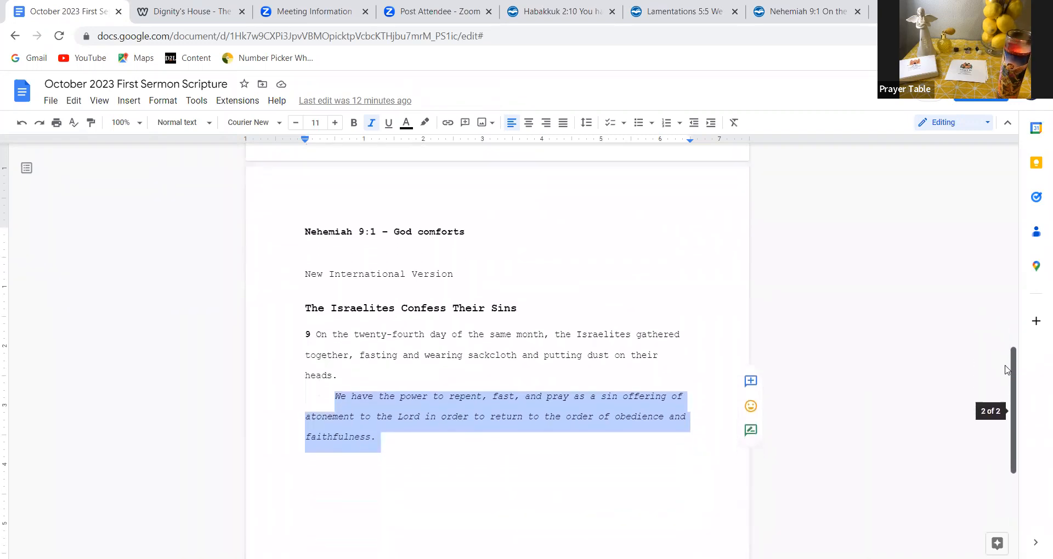
scroll(down, 3)
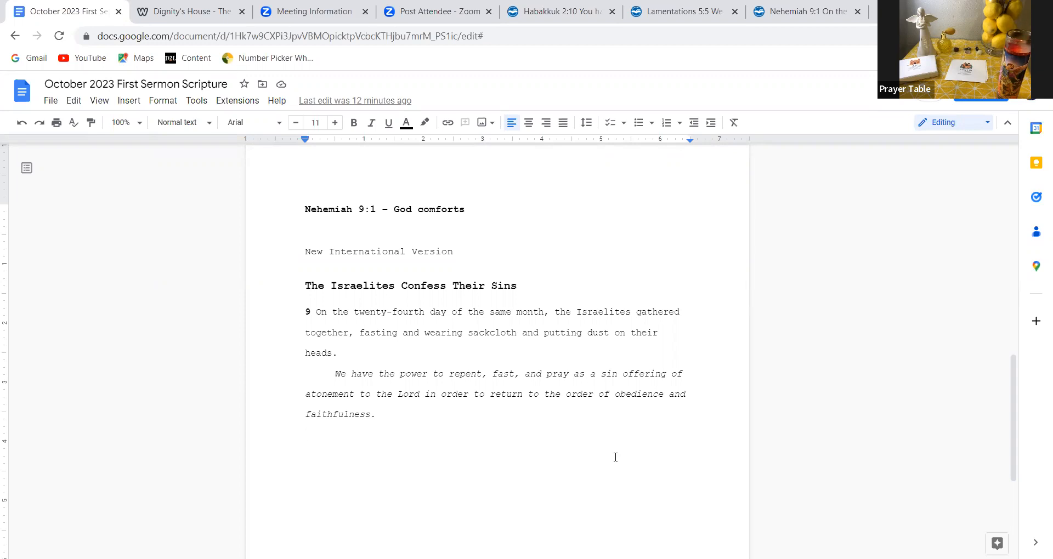
key(enter)
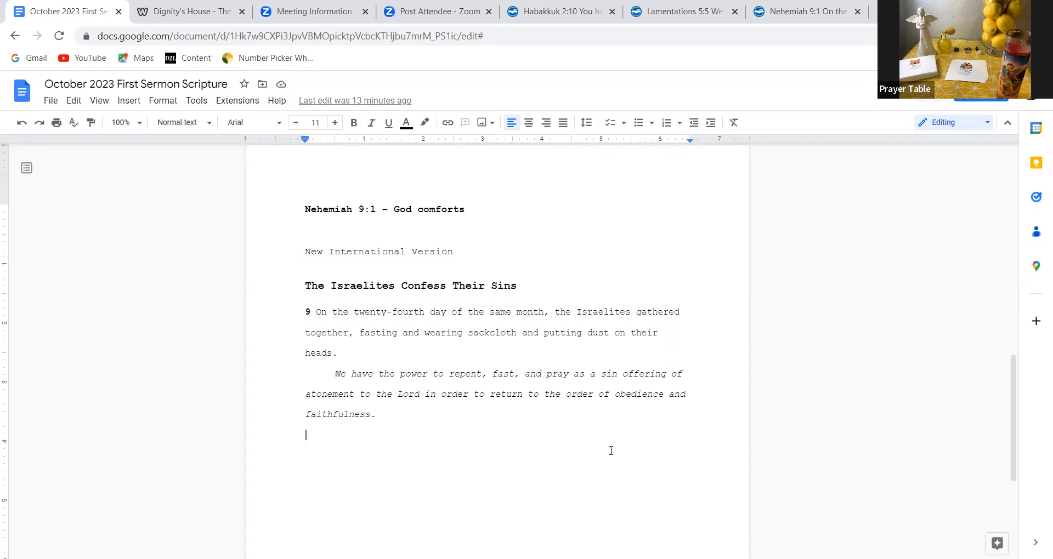
mouse_move(605, 148)
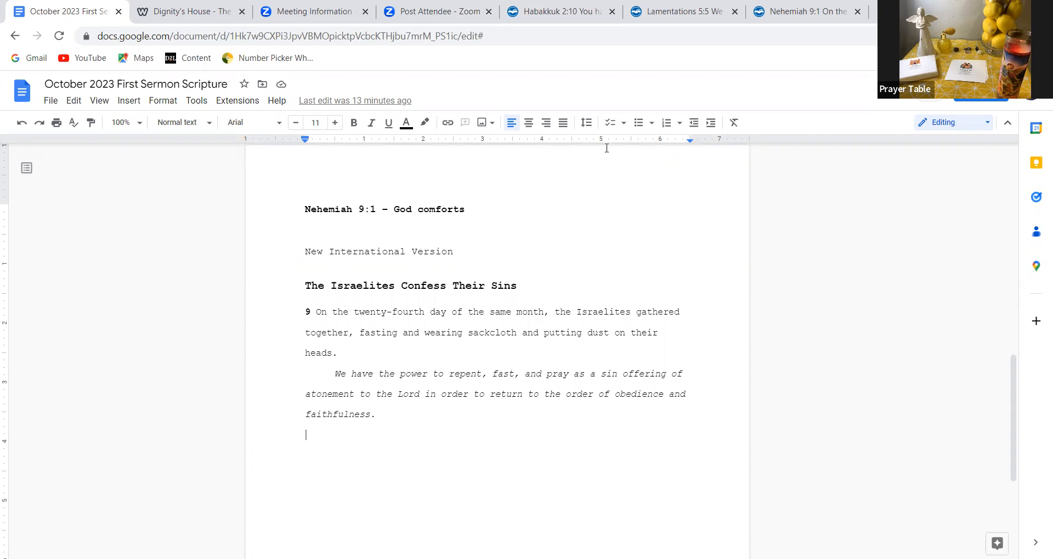